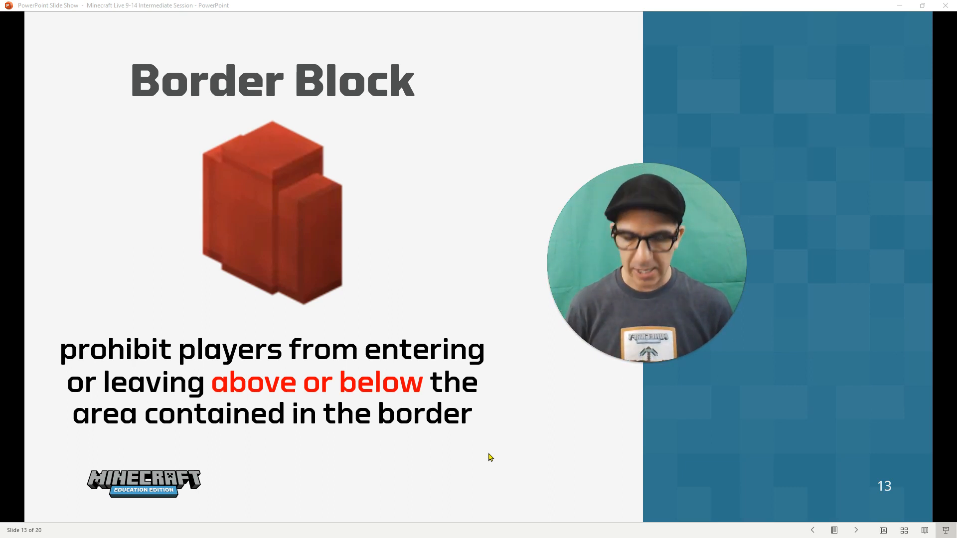
pyautogui.moveTo(464, 365)
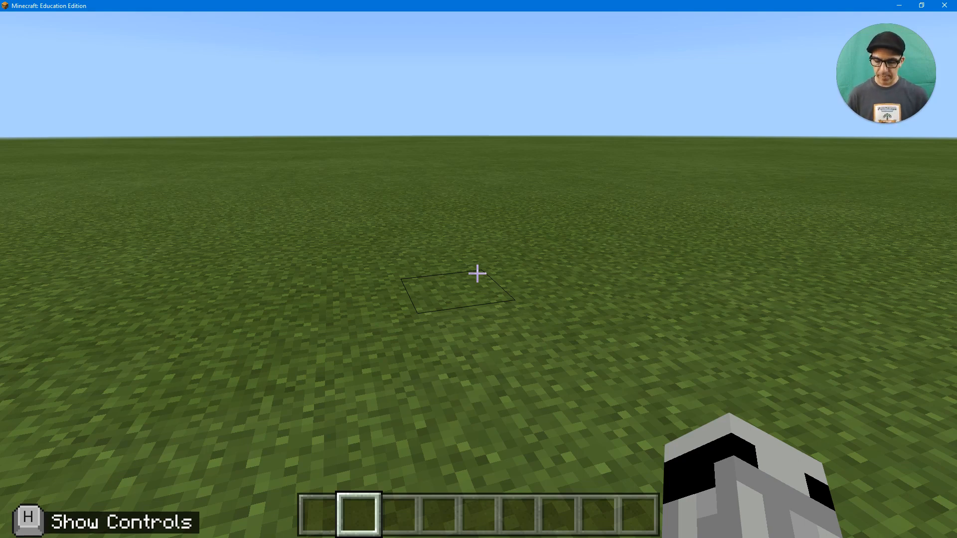
# Step: Open the creative inventory and clear the search field to find the Border Block
pyautogui.press('e')
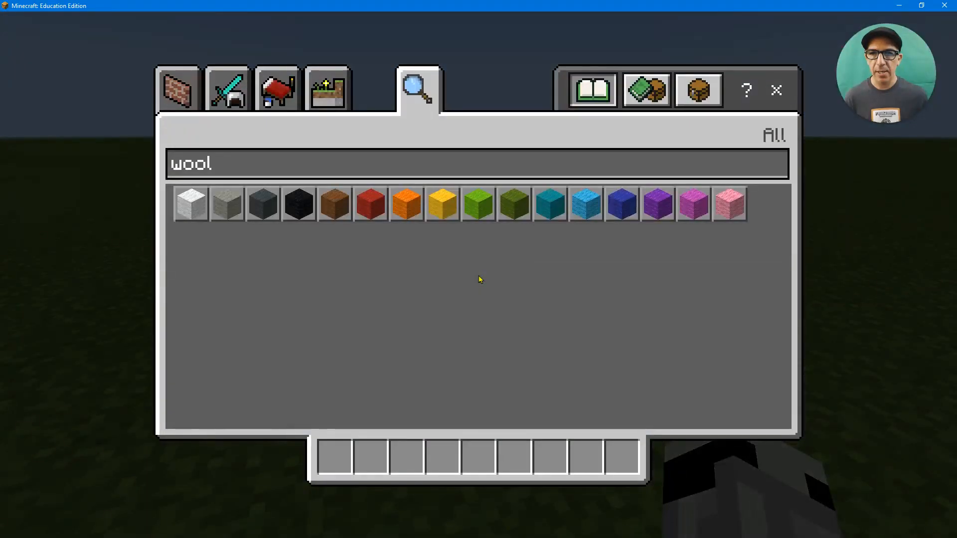
pyautogui.moveTo(370, 203)
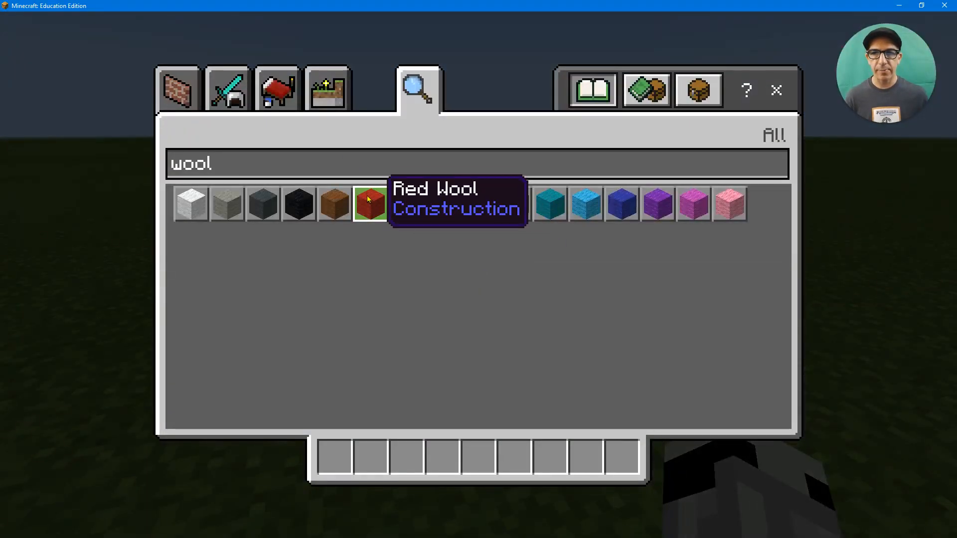
pyautogui.press('Backspace')
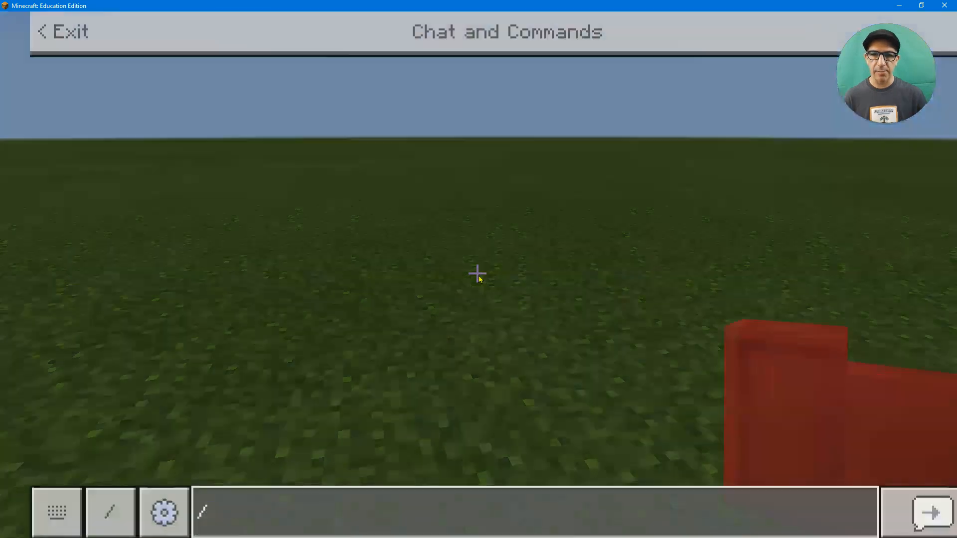
# Step: Send the /wb command to toggle World Builder status
pyautogui.write('/wb')
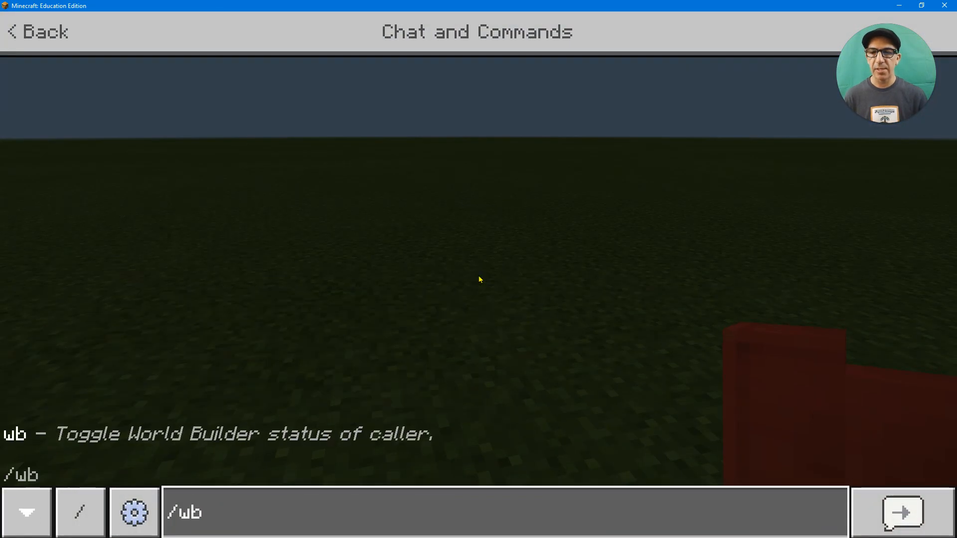
pyautogui.click(898, 511)
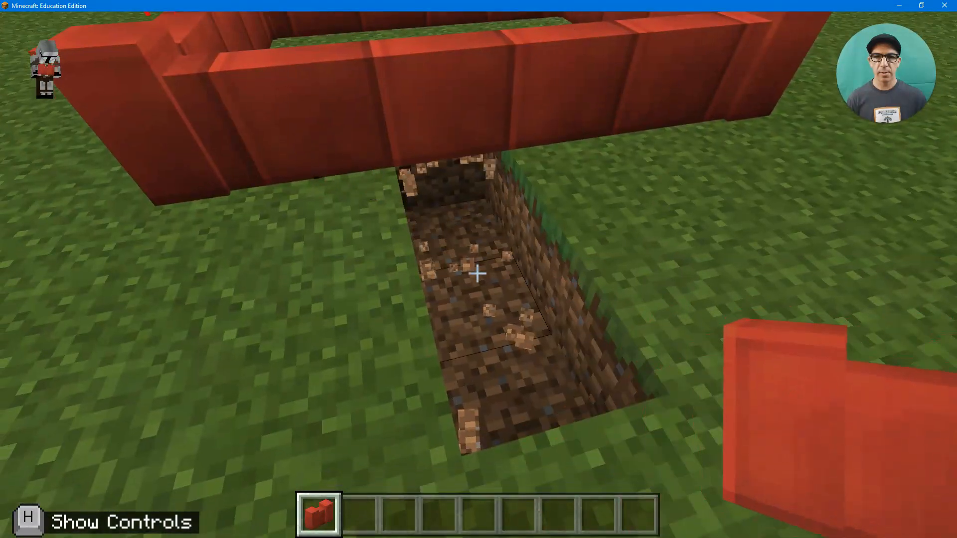
pyautogui.moveTo(478, 273)
pyautogui.write('/')
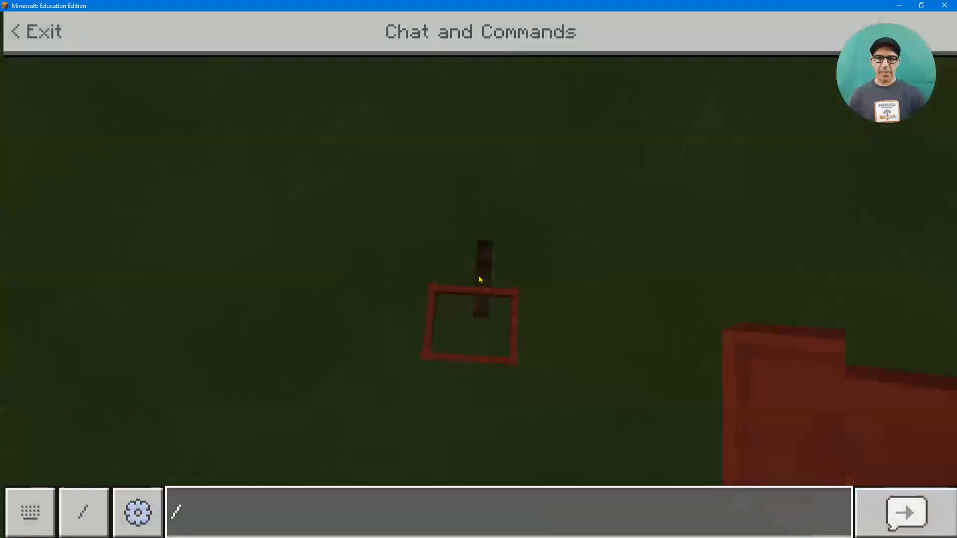
# Step: Submit the /wb command again so World Builder becomes false
pyautogui.click(906, 512)
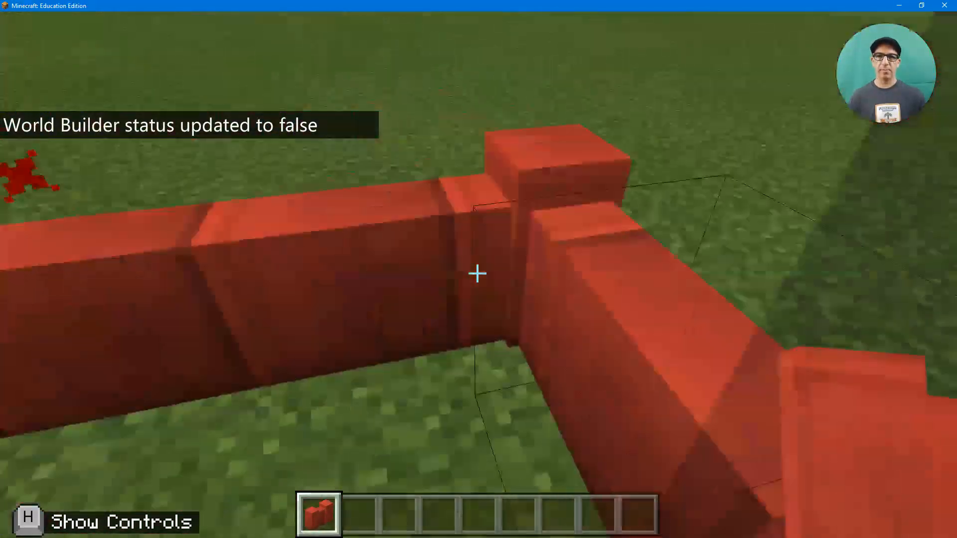
pyautogui.moveTo(478, 273)
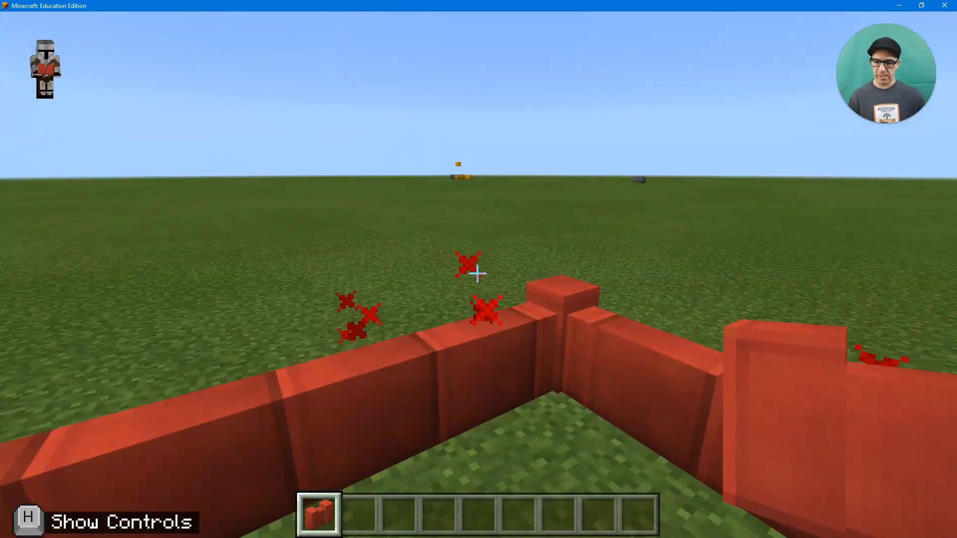
# Step: Pause the game and use Settings to turn off Allow Destructive Items
pyautogui.press('Escape')
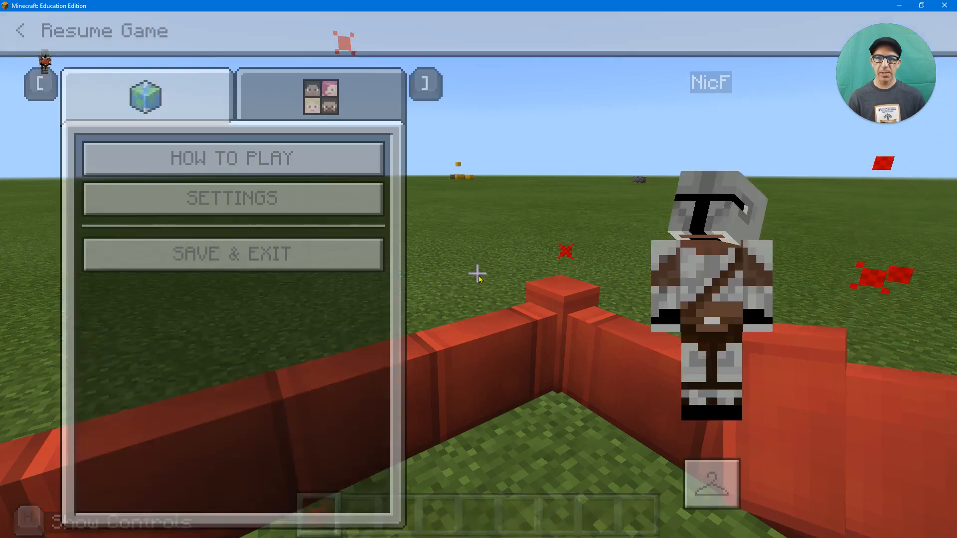
pyautogui.click(232, 199)
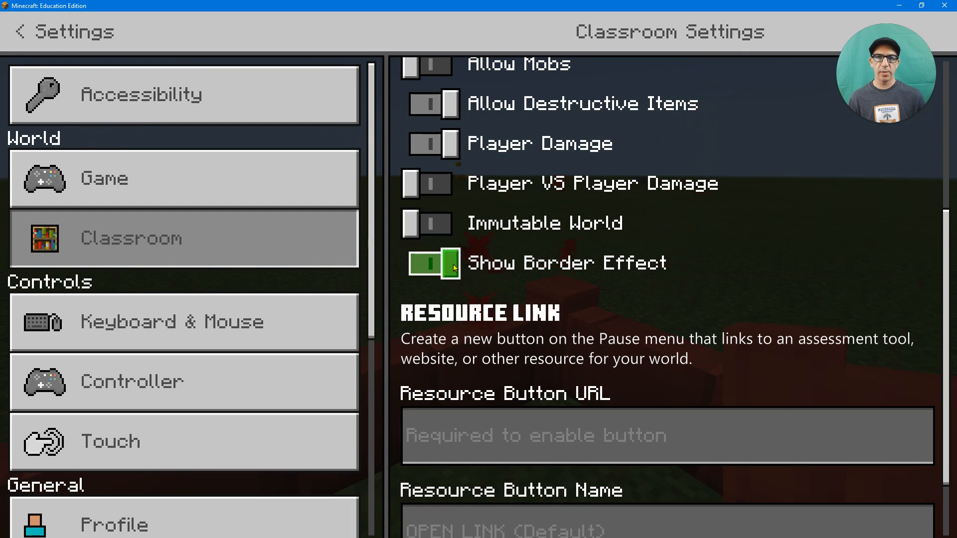
pyautogui.click(19, 31)
pyautogui.write('e')
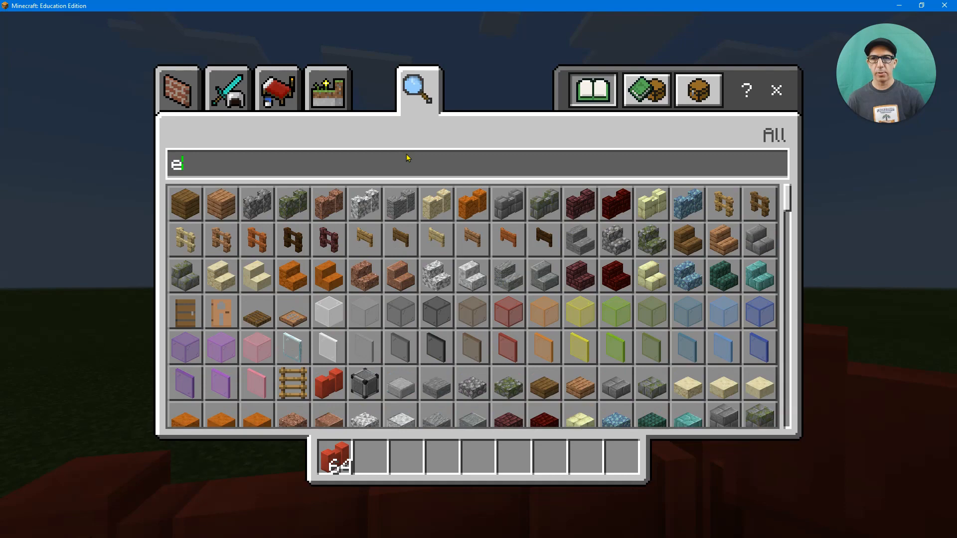
# Step: Search 'ender' and put ender pearls into the hotbar, then close the inventory
pyautogui.write('nder')
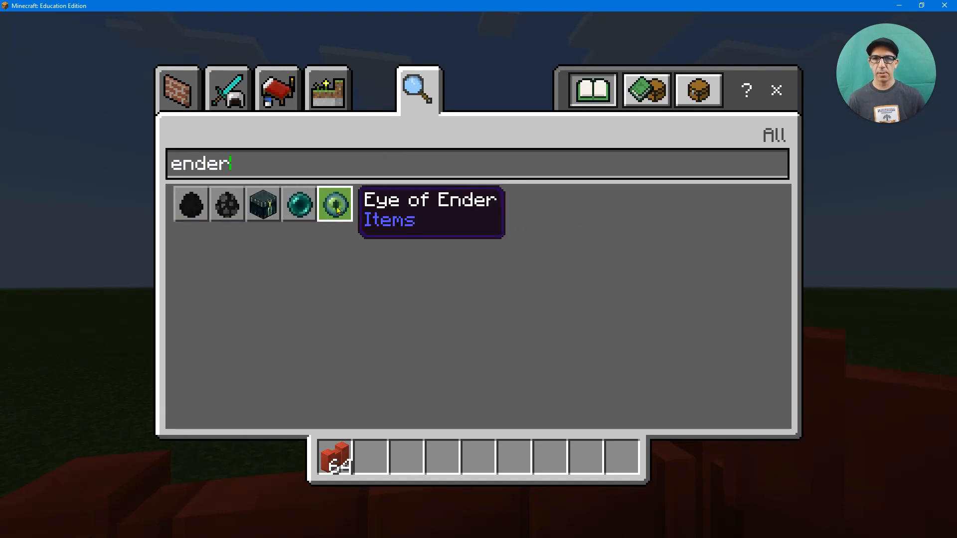
pyautogui.click(334, 204)
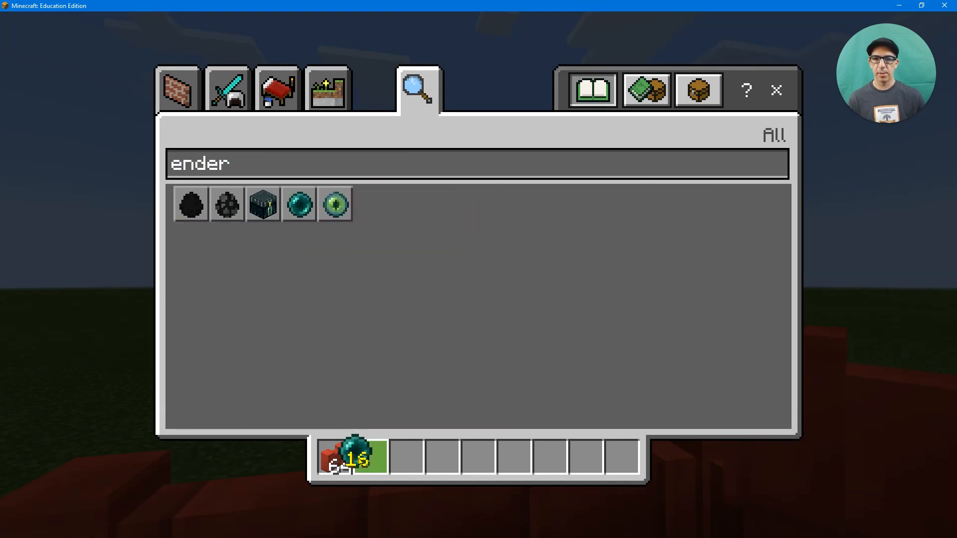
pyautogui.press('Escape')
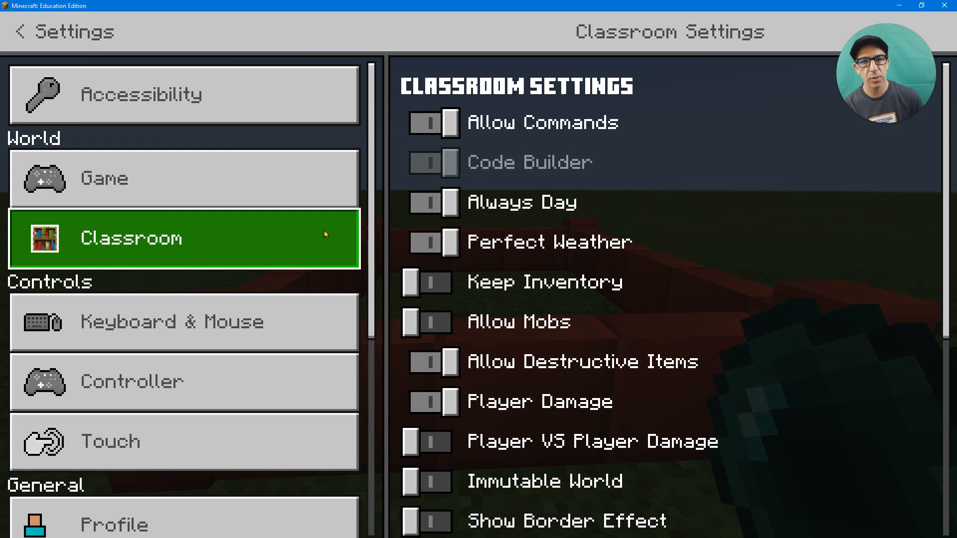
# Step: Switch Allow Destructive Items off in Classroom Settings and return to the world
pyautogui.click(434, 240)
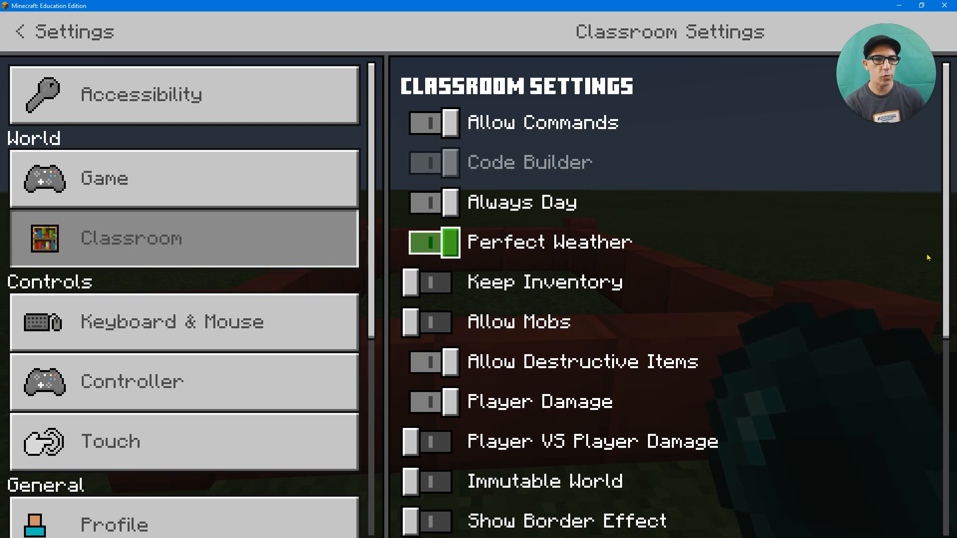
pyautogui.scroll(-3)
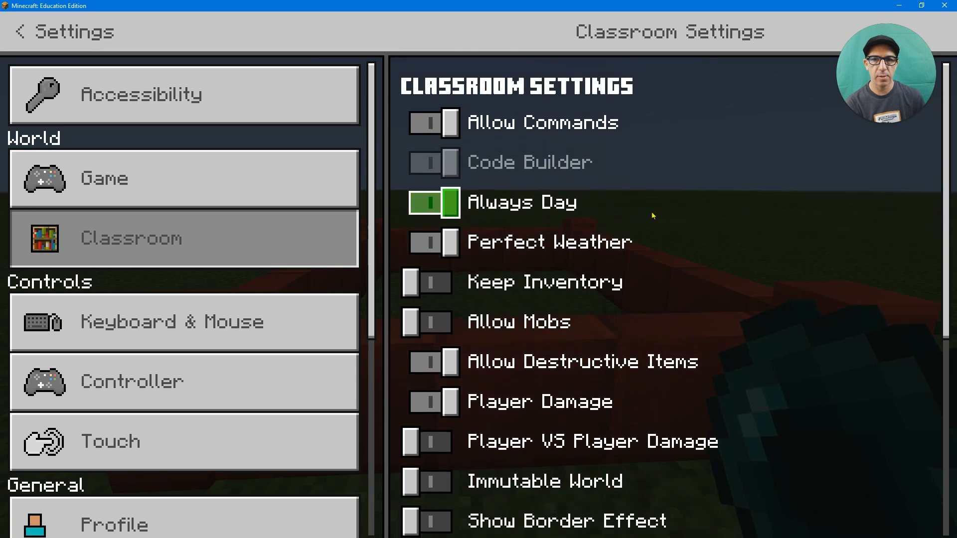
pyautogui.click(434, 321)
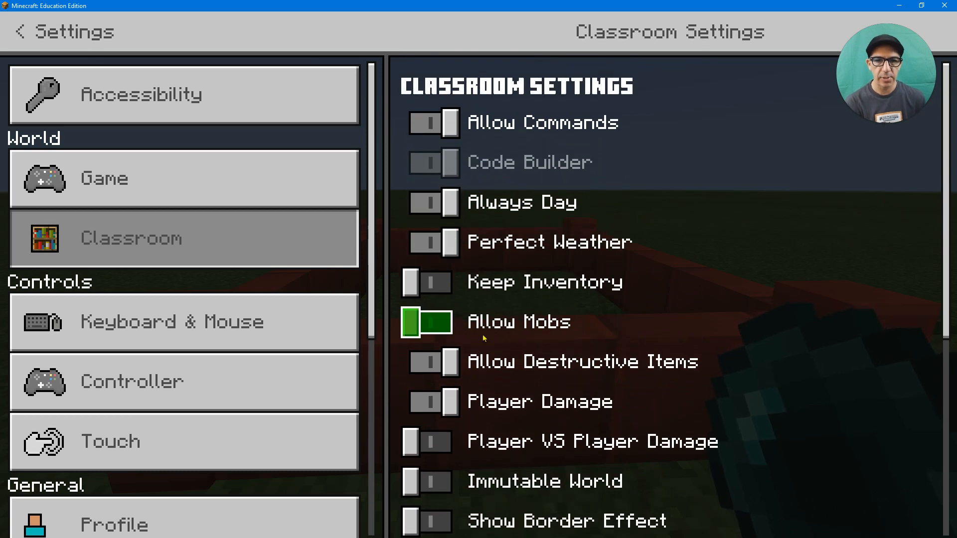
pyautogui.click(428, 362)
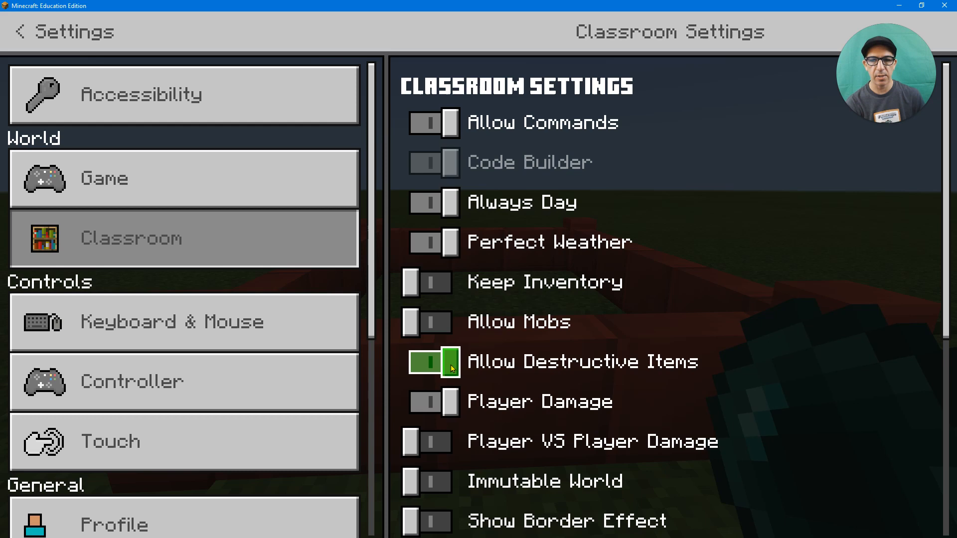
pyautogui.click(435, 362)
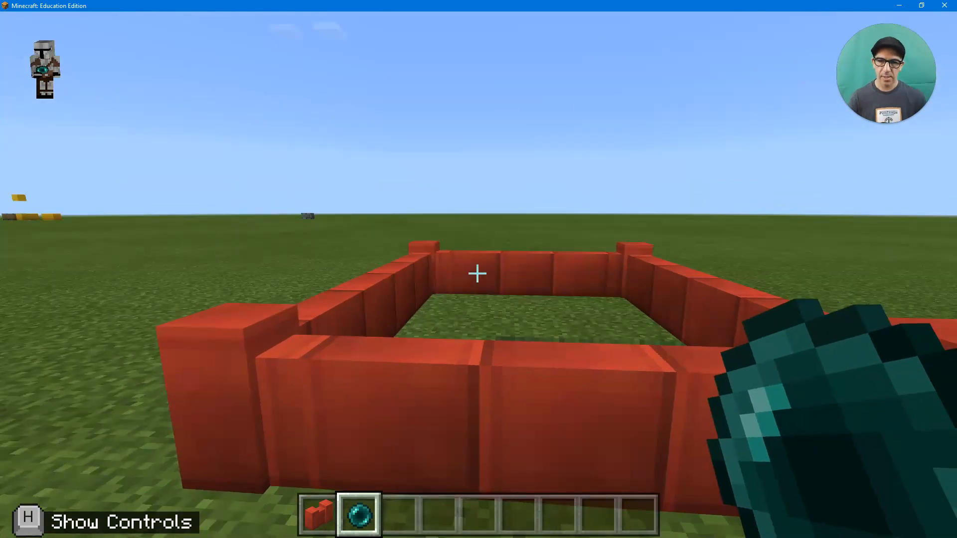
pyautogui.press('Escape')
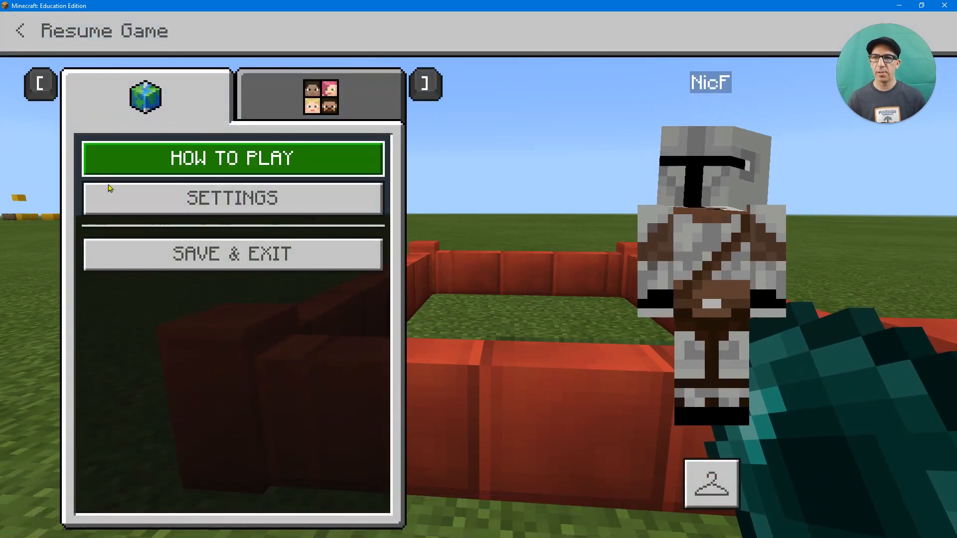
pyautogui.click(232, 198)
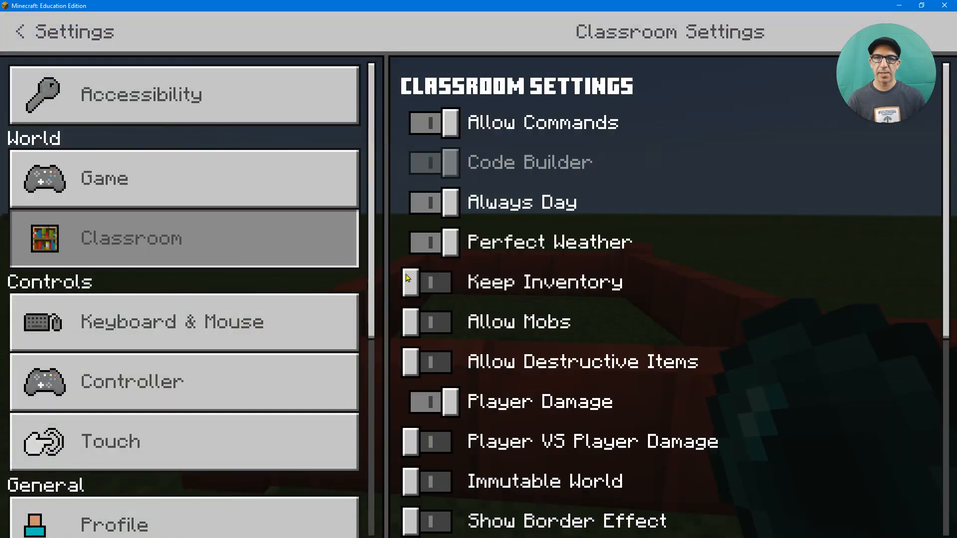
pyautogui.click(427, 362)
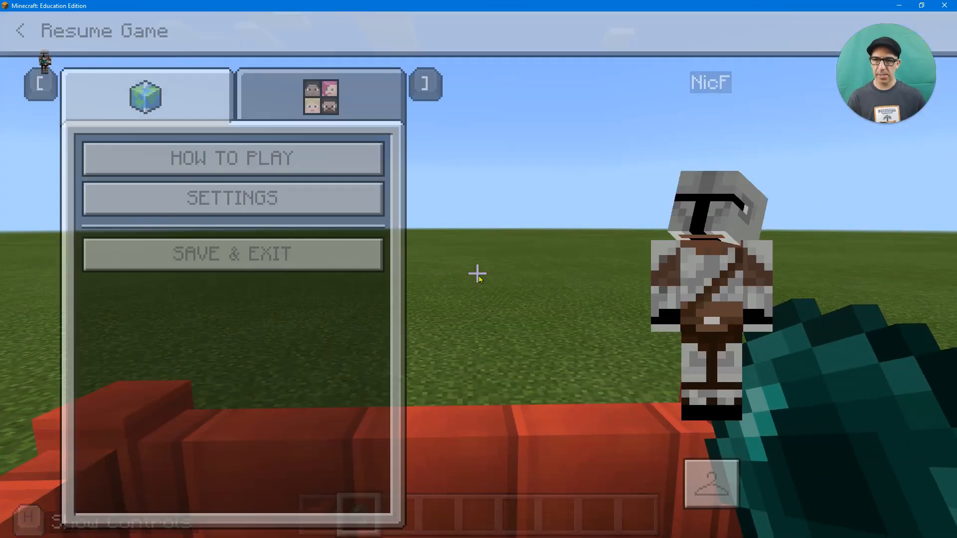
# Step: Reopen Settings, then back out to the world inside the red enclosure
pyautogui.click(231, 197)
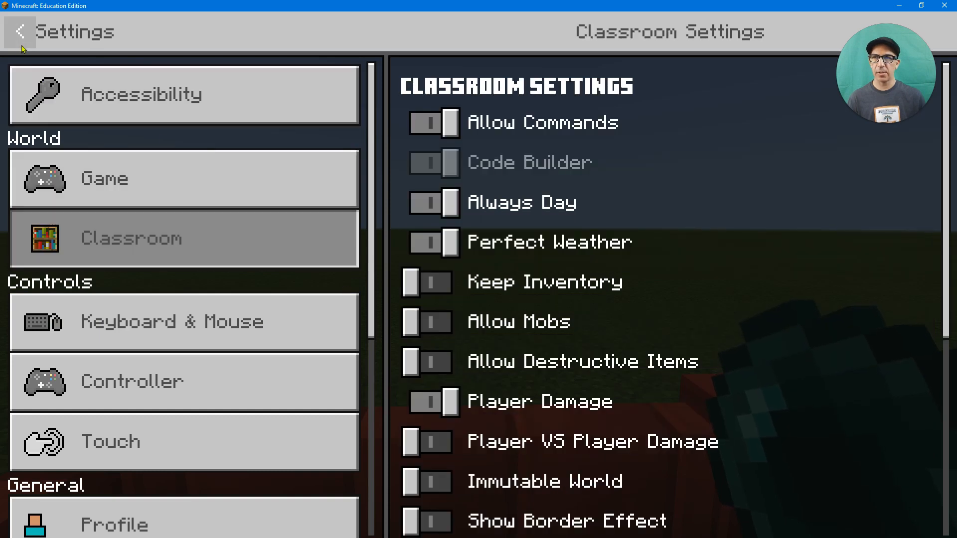
pyautogui.click(19, 32)
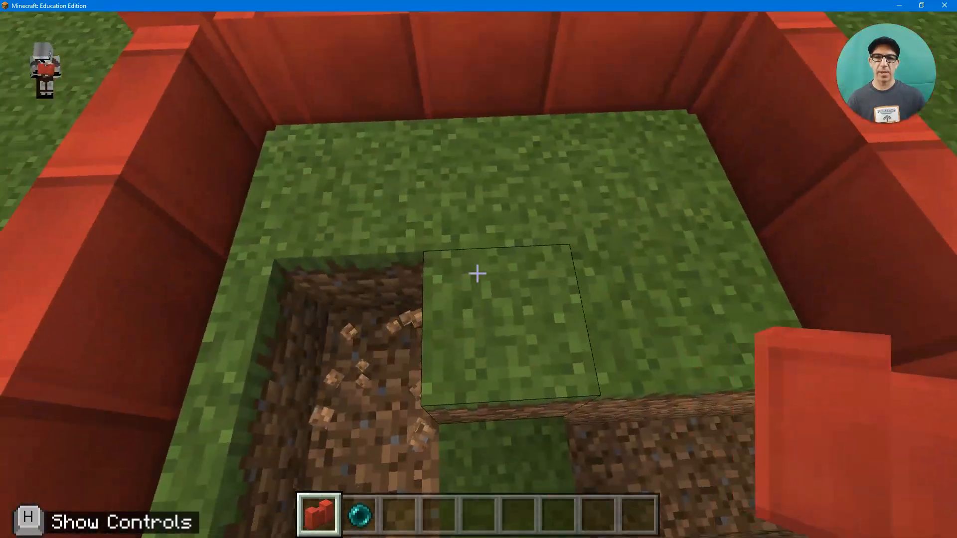
# Step: Get Orange Wool from a 'woo' inventory search into the hotbar
pyautogui.press('e')
pyautogui.write('woo')
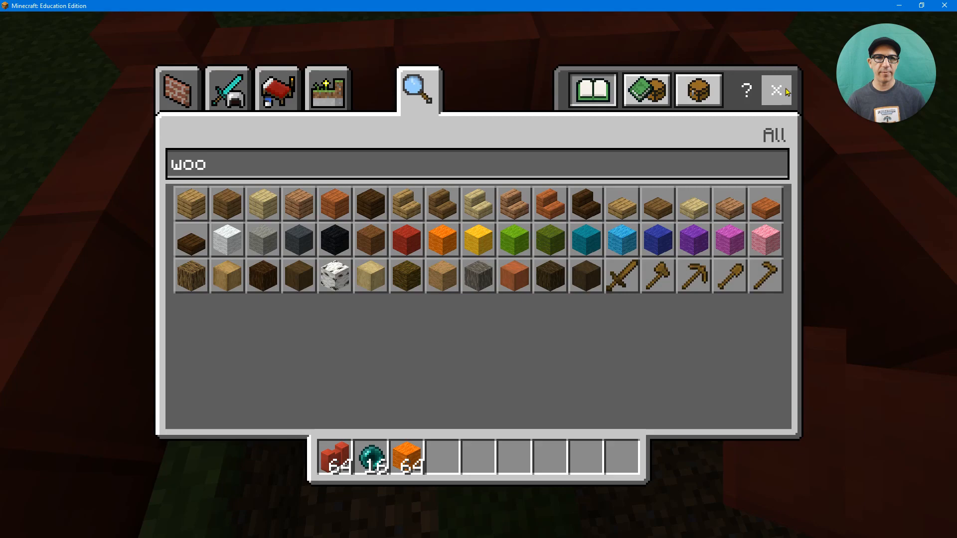
pyautogui.click(775, 90)
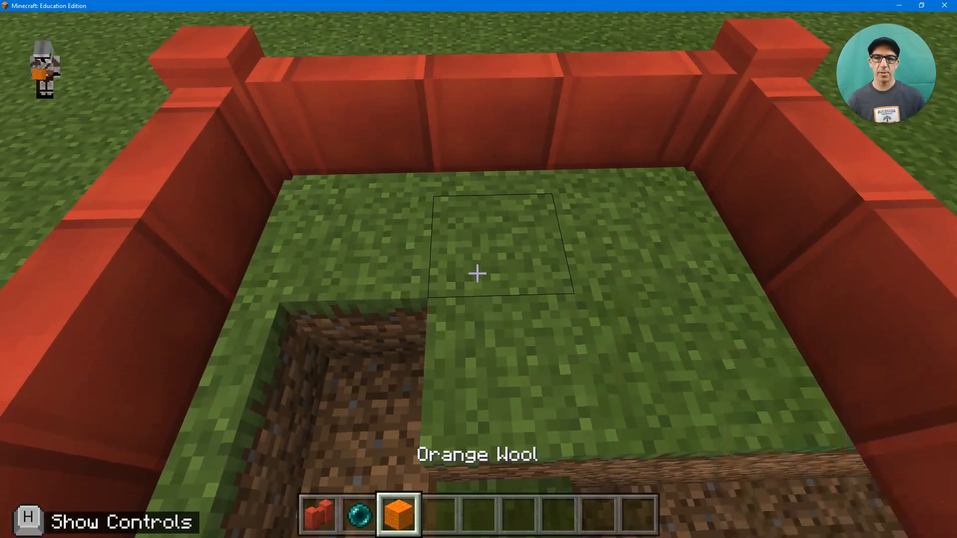